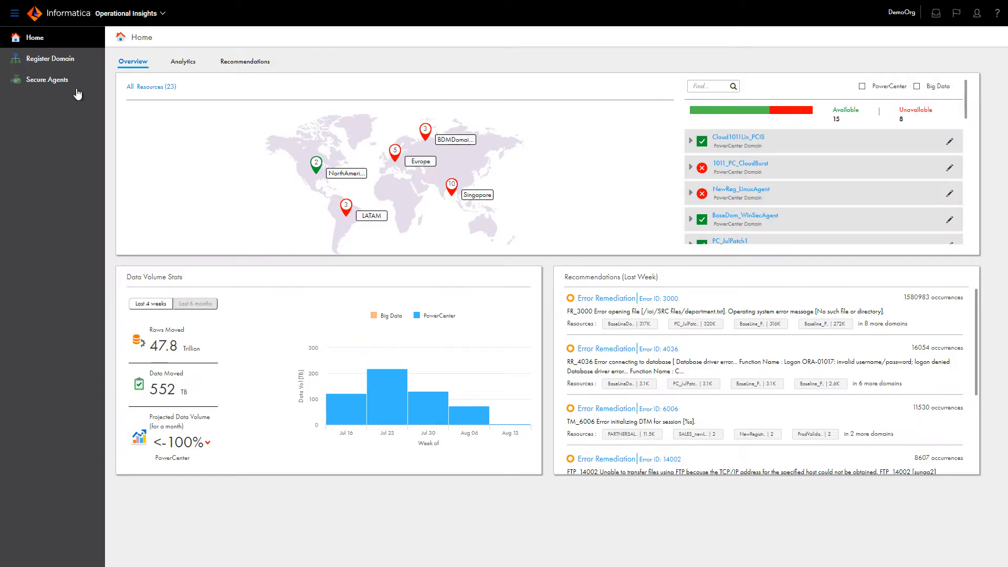
- Begin a new domain registration with display name IDLdev1 and domain name IDLdev
left_click(51, 59)
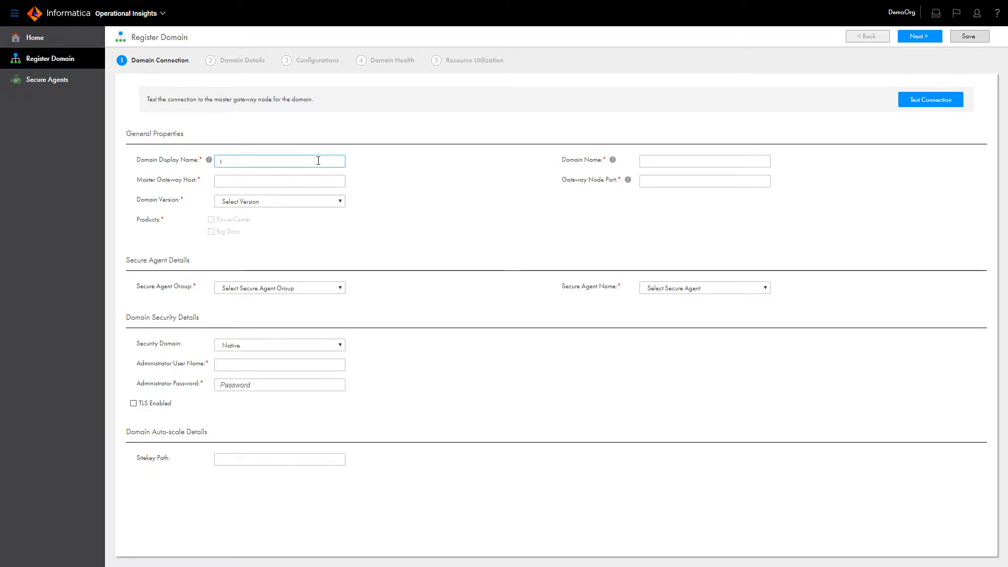
type("IDLdev1")
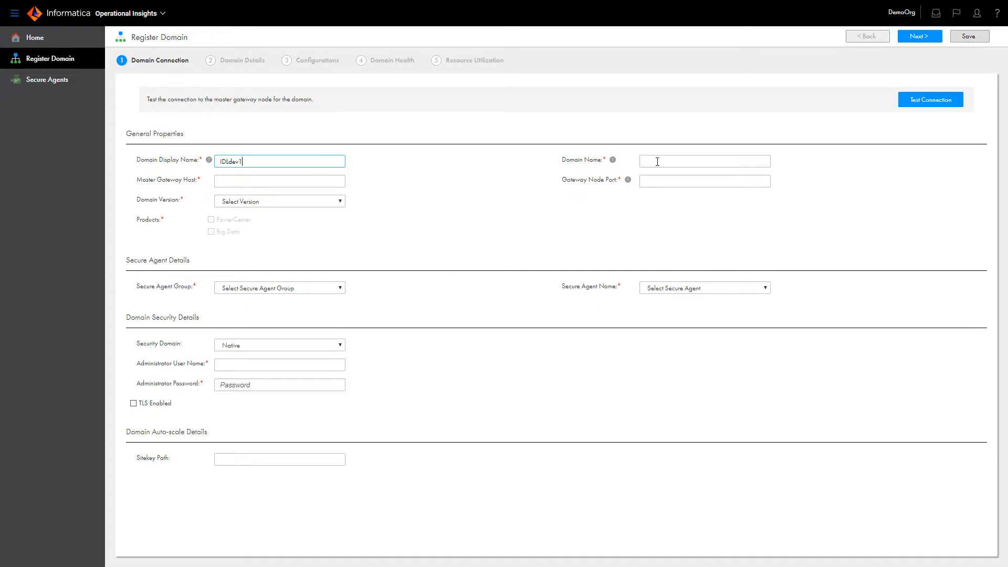
left_click(703, 160)
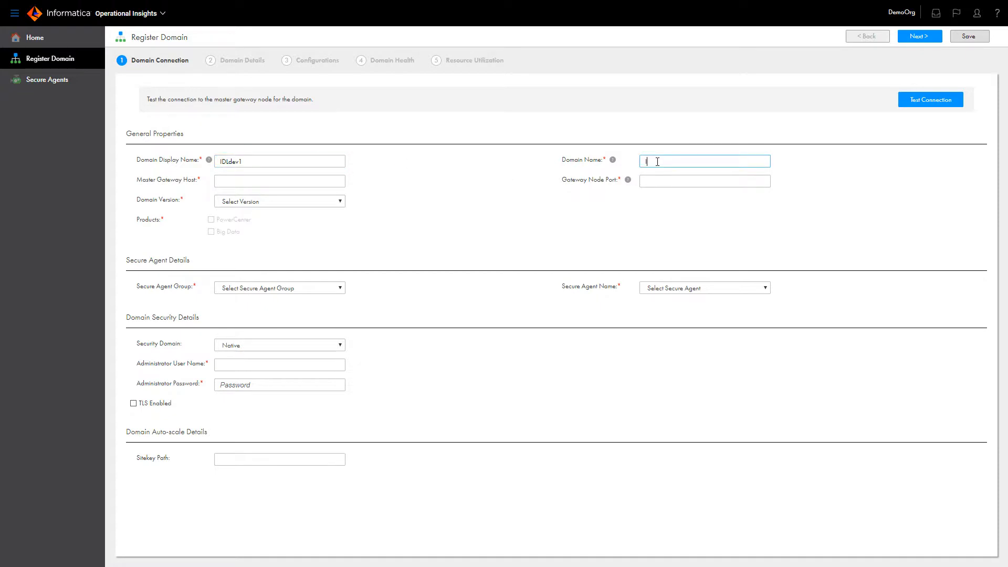
type("IDLdev")
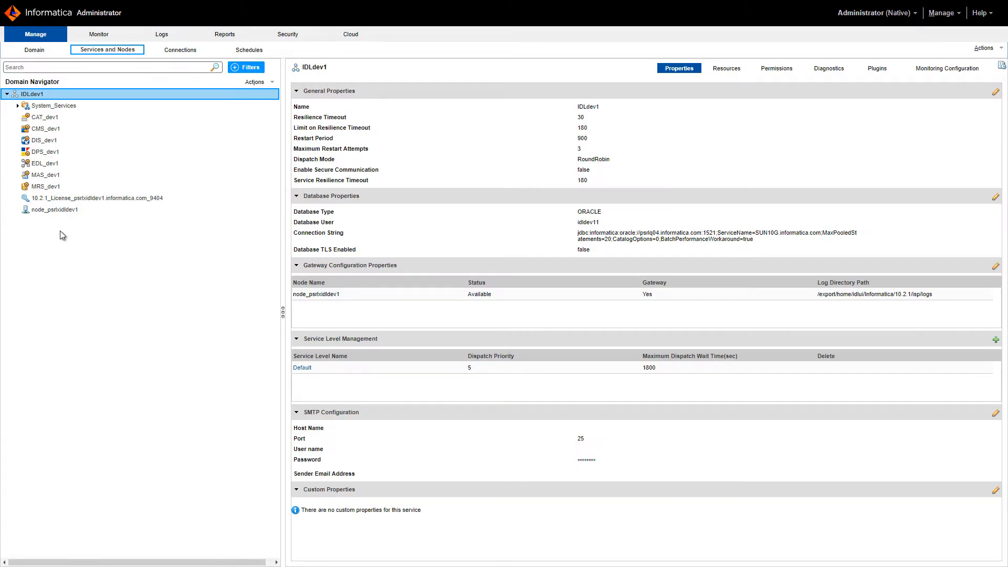
- Show the gateway node node_psrlxidldev1 properties in Administrator's Domain Navigator
left_click(54, 210)
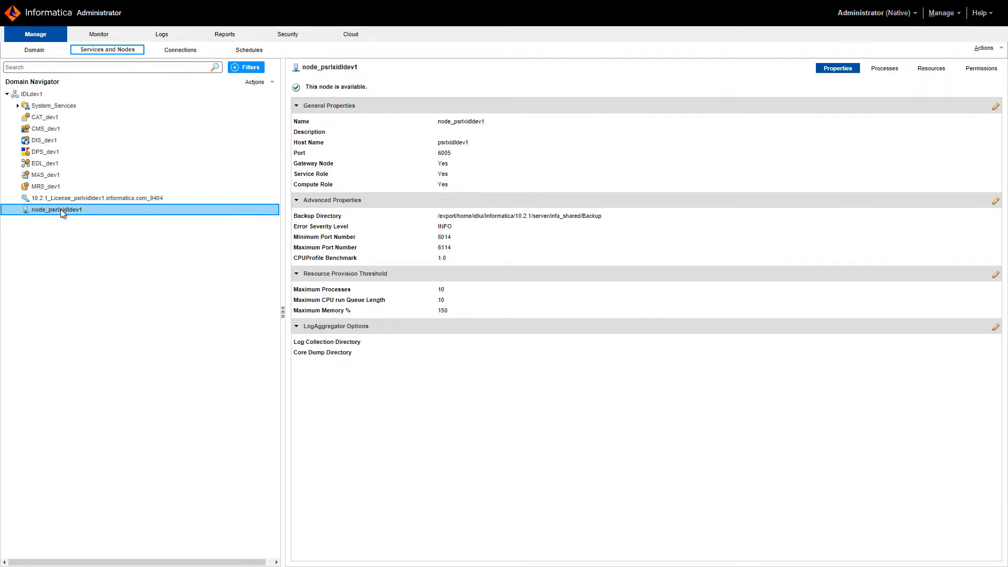
double_click(452, 144)
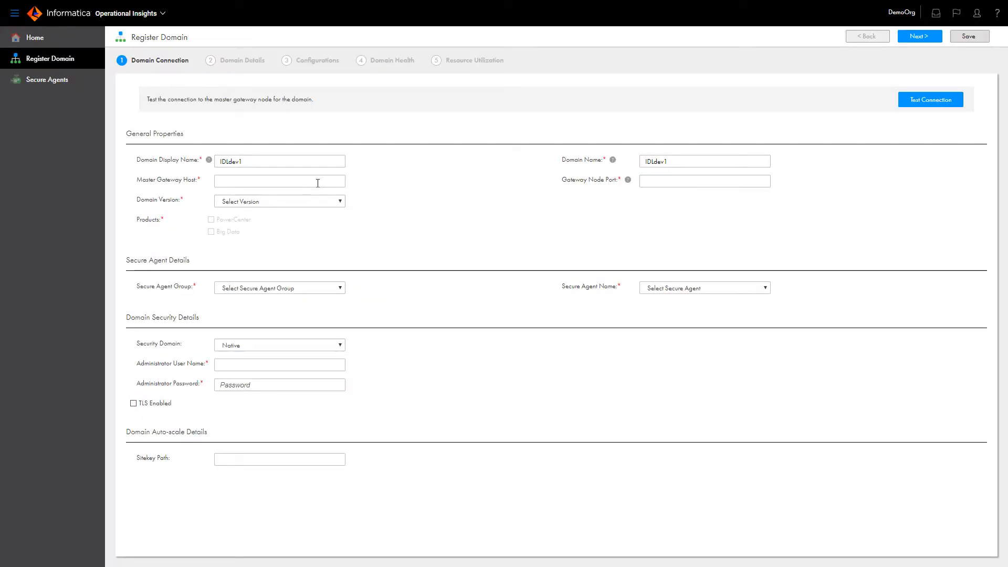
- Enter master gateway host psrlxidldev1, gateway node port 6005 and domain version 10.2.1
type("psrlxidldev1")
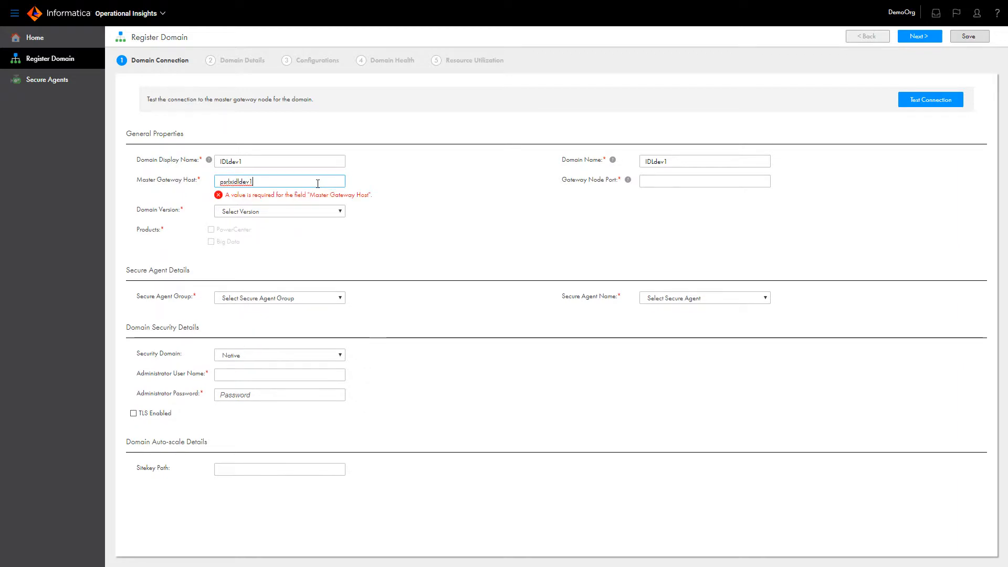
left_click(703, 181)
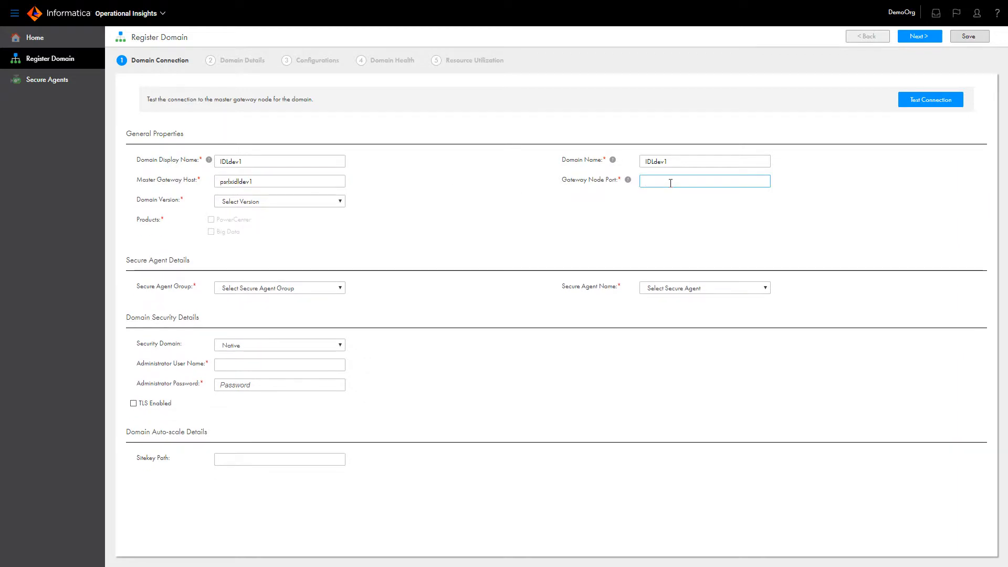
type("6005")
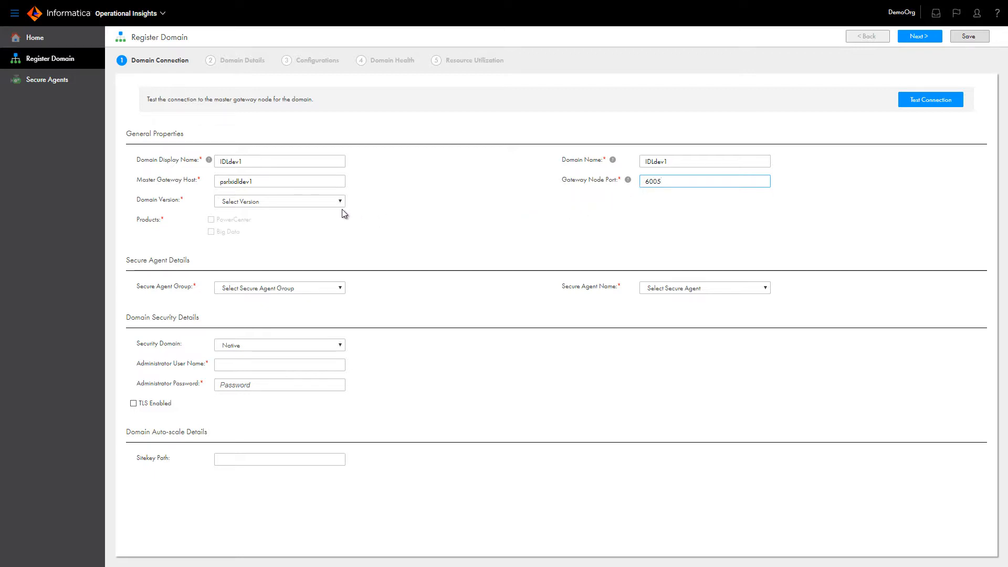
left_click(279, 200)
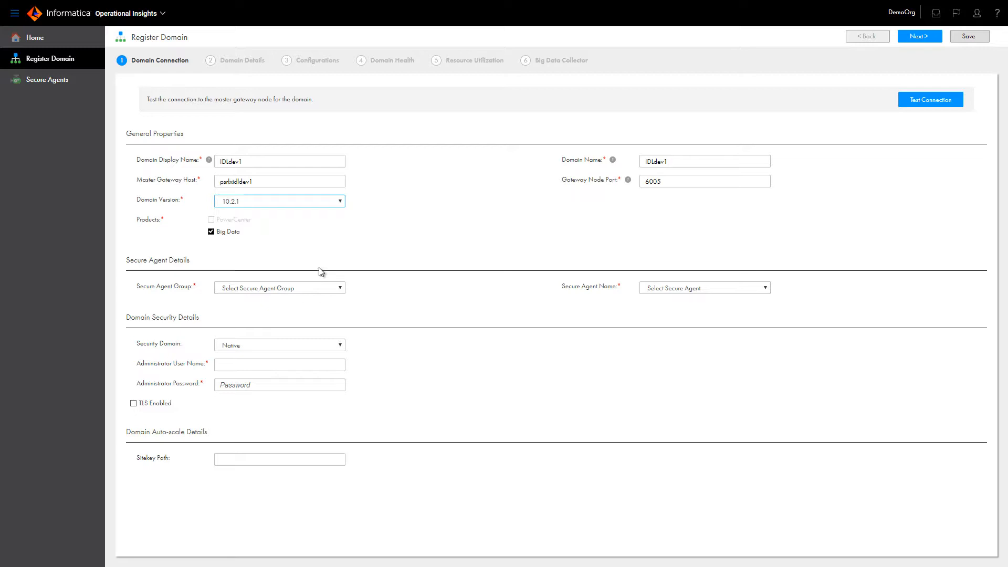
mouse_move(348, 298)
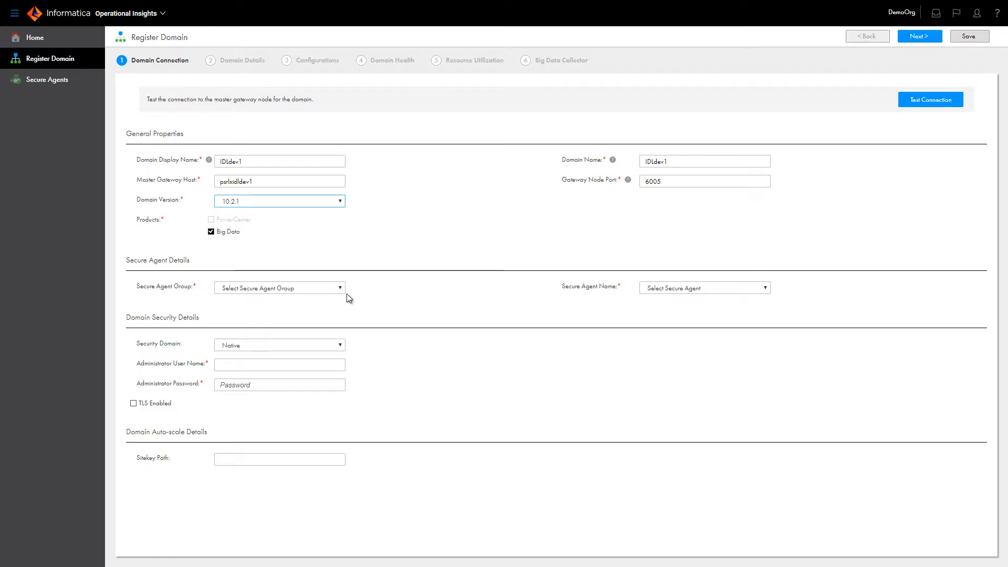
- Choose 2k12openstvm400 as both the secure agent group and secure agent name
left_click(279, 288)
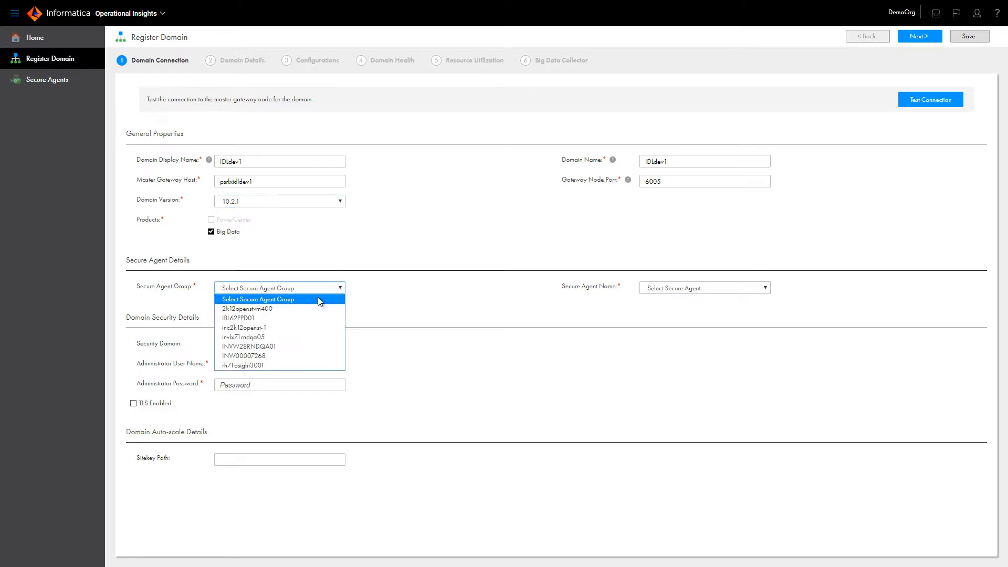
left_click(248, 309)
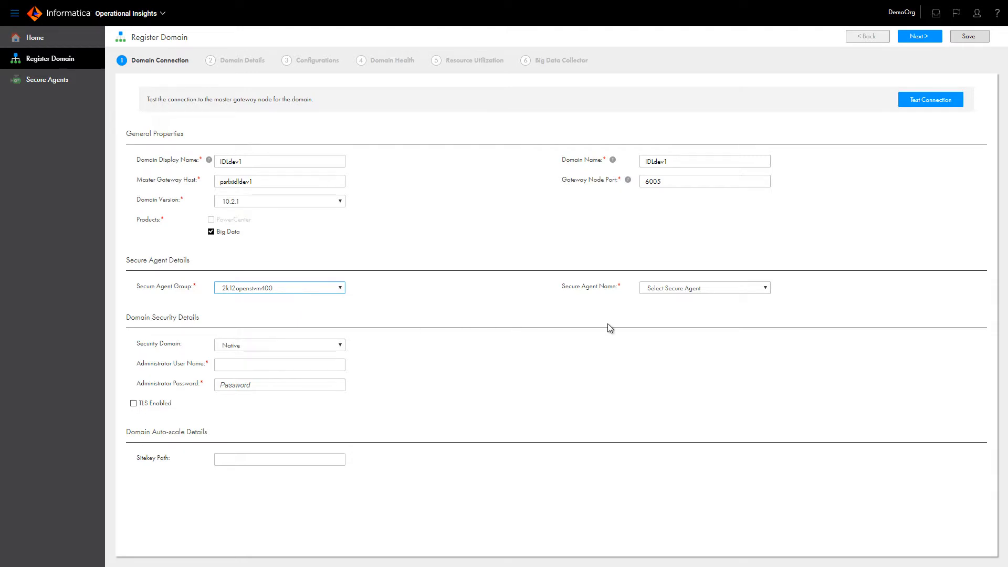
left_click(704, 287)
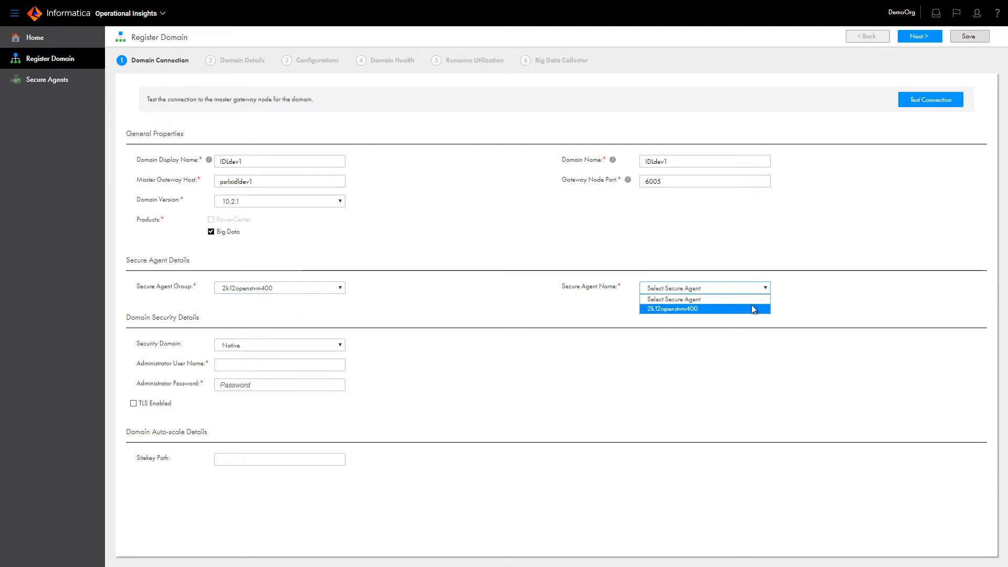
left_click(669, 309)
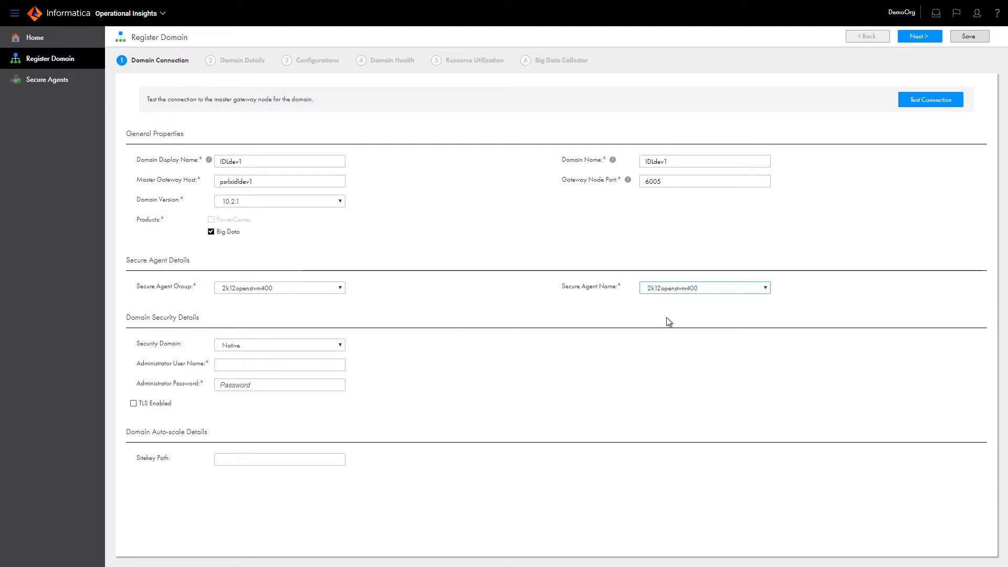
- Enter Administrator credentials, test the connection successfully and continue to Domain Details
left_click(279, 364)
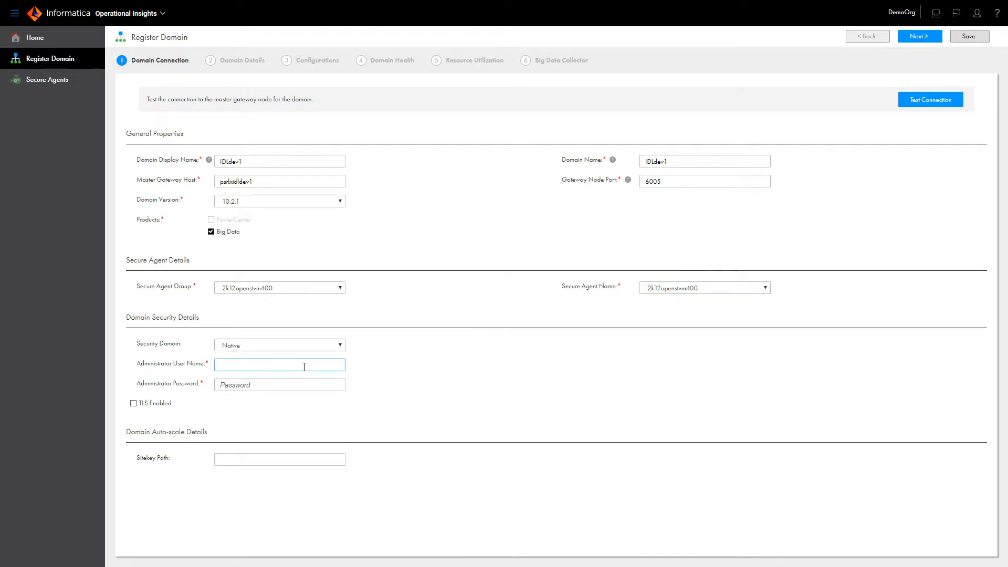
type("Administrator")
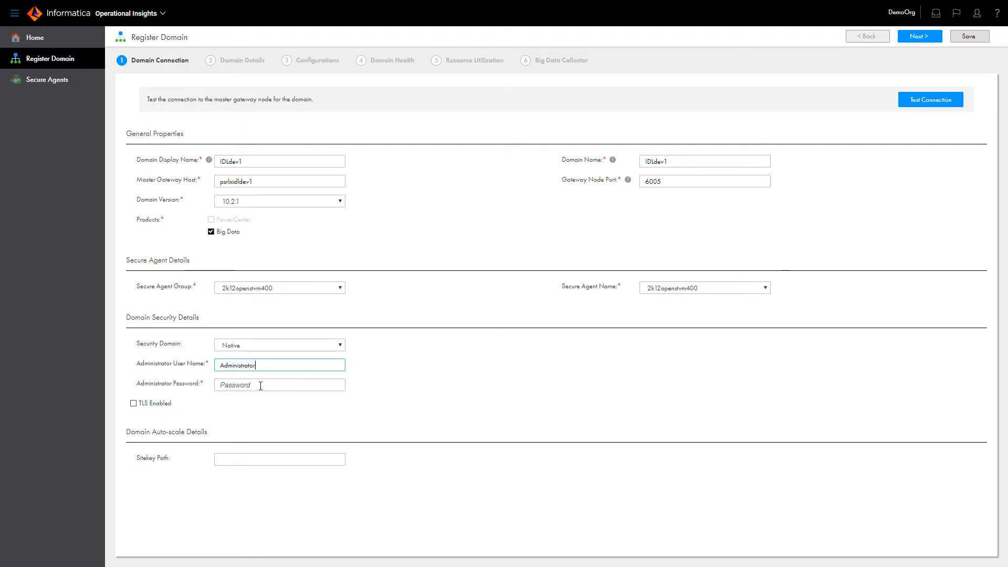
type("•••")
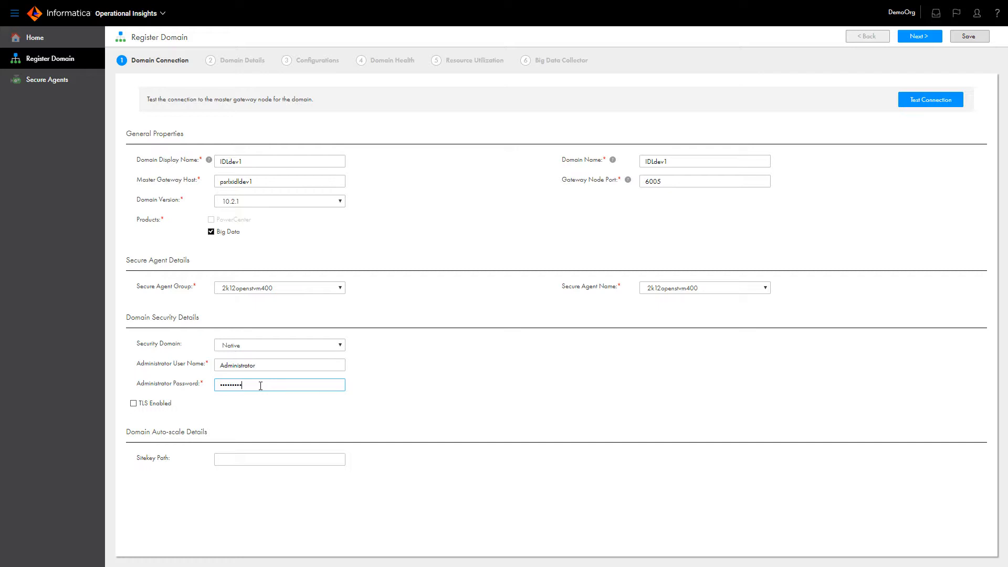
type("•••")
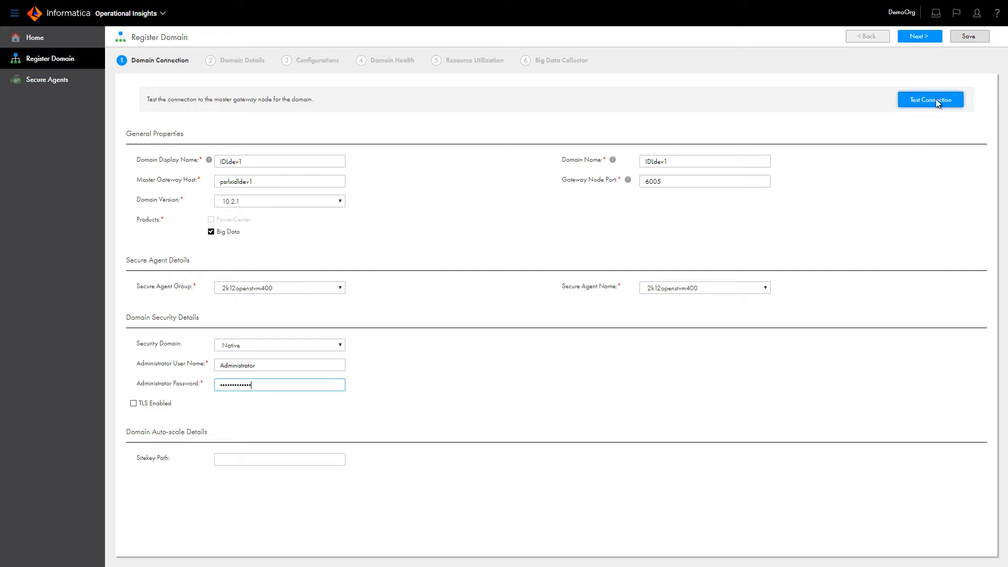
left_click(929, 100)
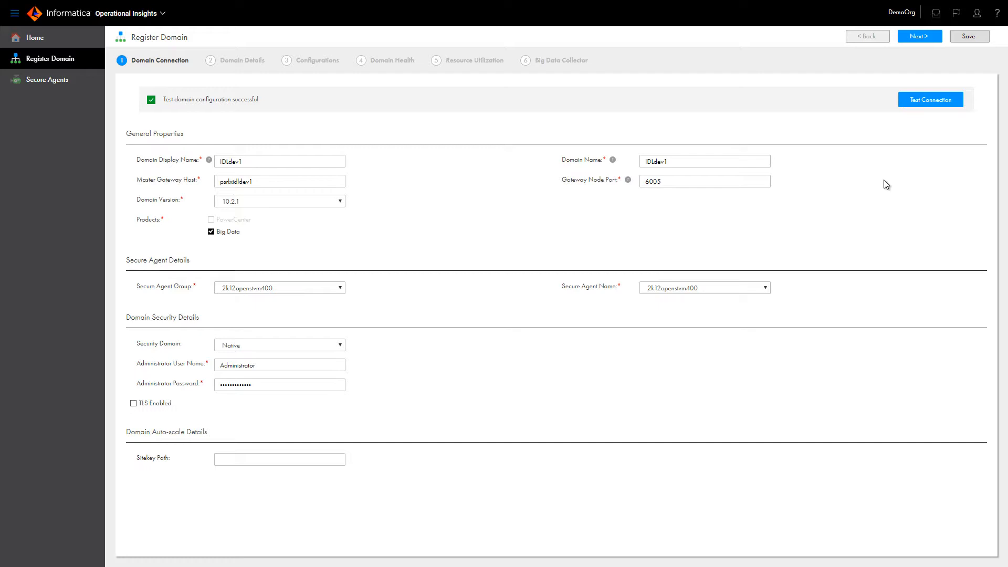
left_click(917, 36)
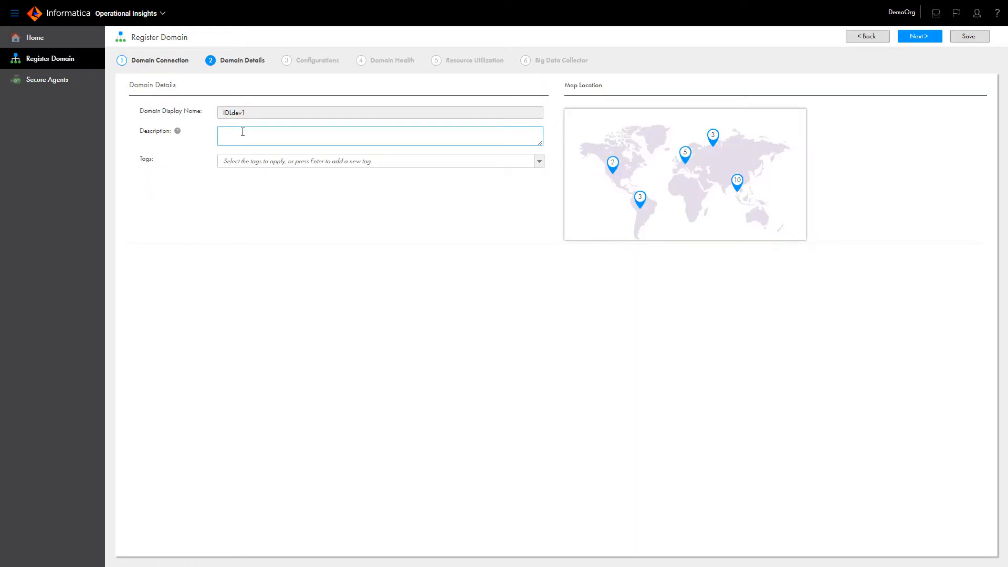
- Describe the domain as 'This is an IDL development domain.' and begin the IDL tag
type("This is an IDL developm")
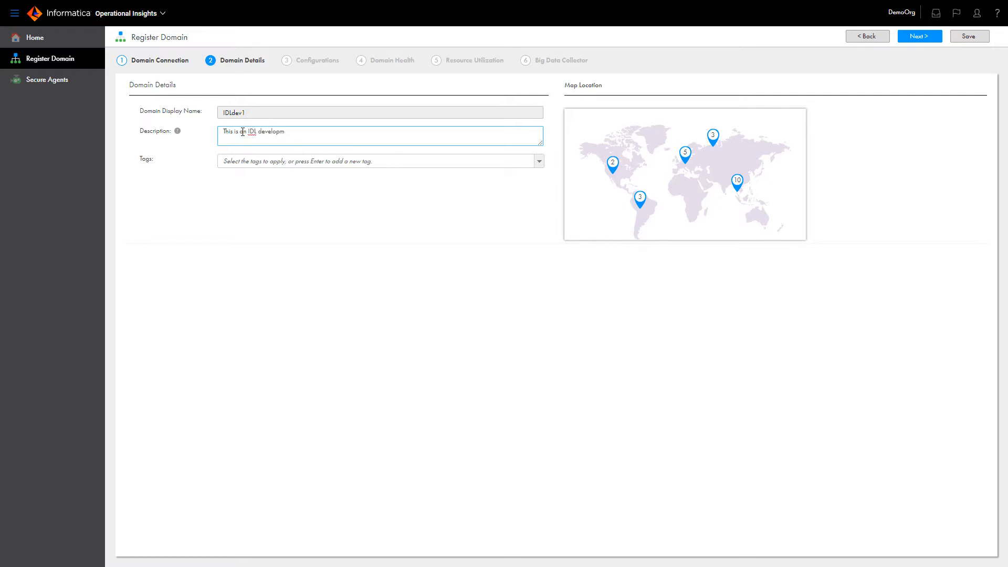
type("ent domain.")
left_click(380, 160)
type("Dev_Domain")
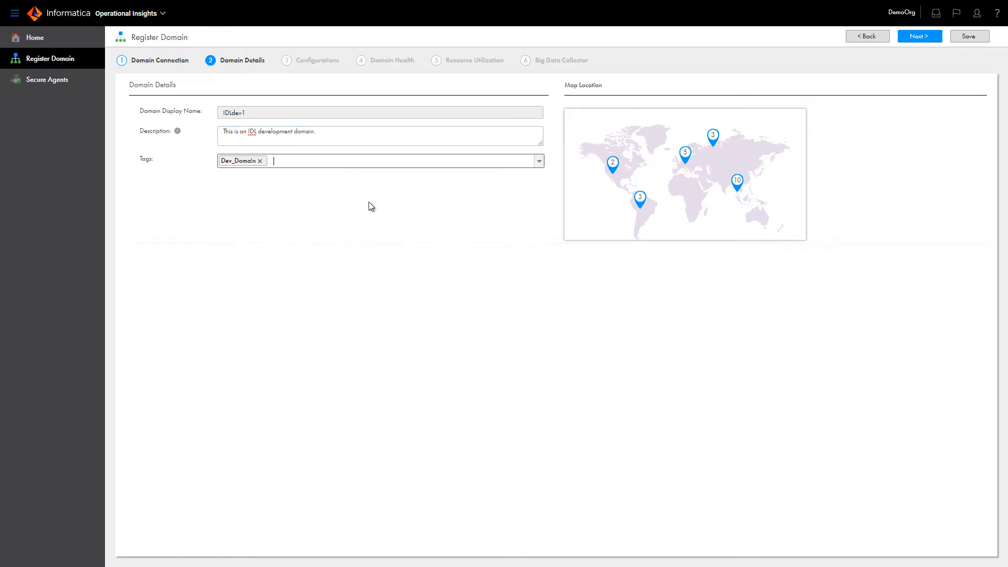
type("IDL")
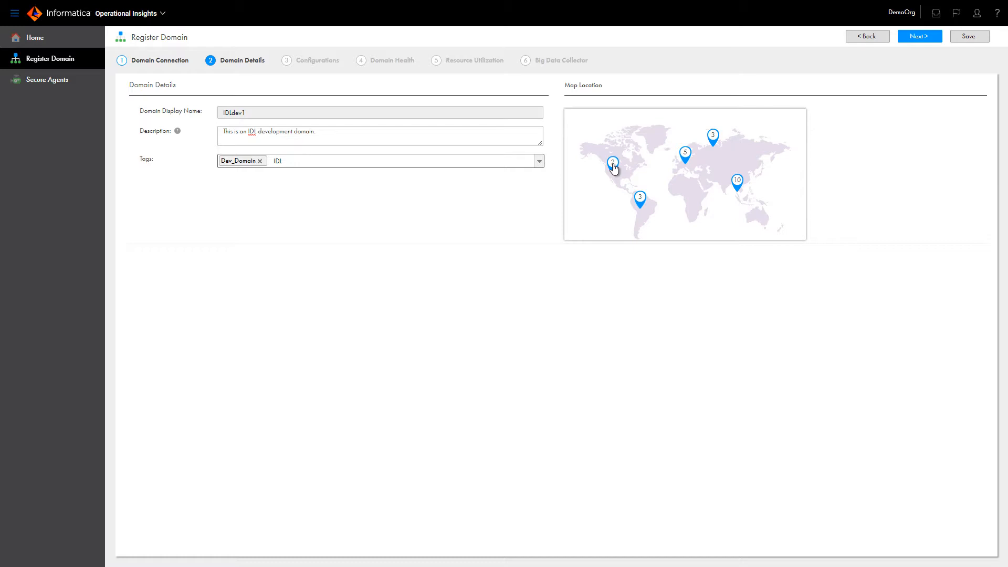
mouse_move(612, 162)
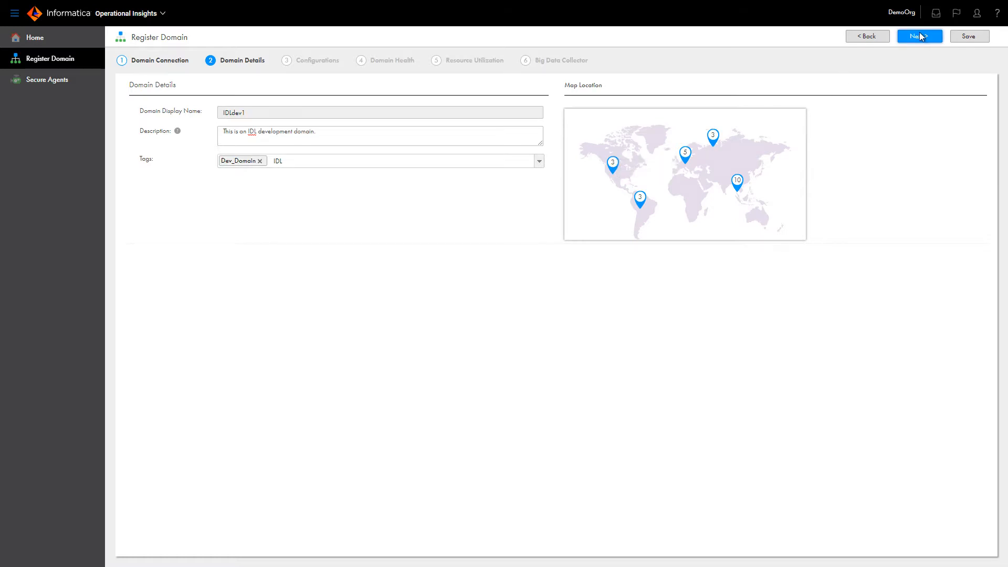
- Keep the daily configurations schedule, then set Domain Health to repeat with start hour 17
left_click(918, 36)
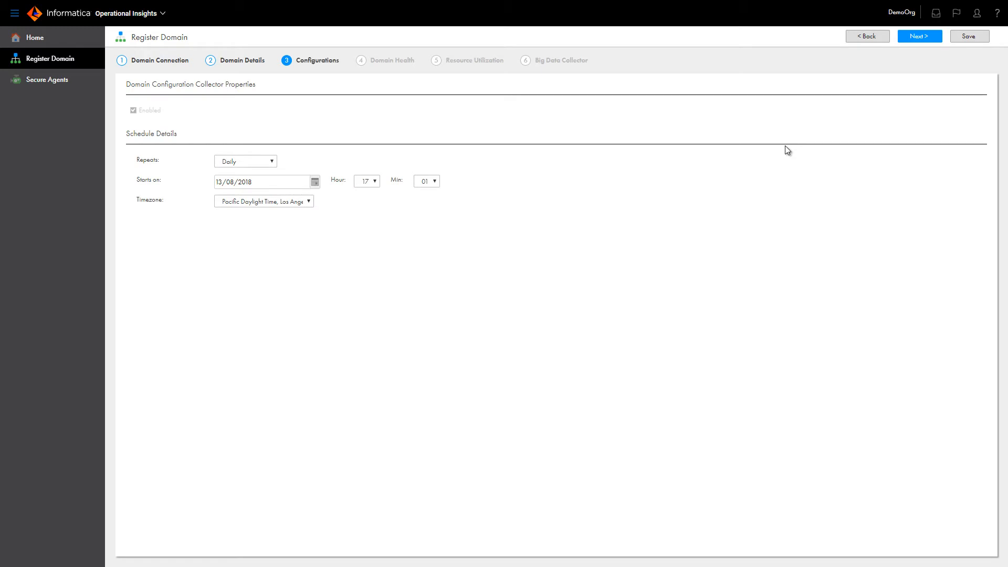
left_click(244, 161)
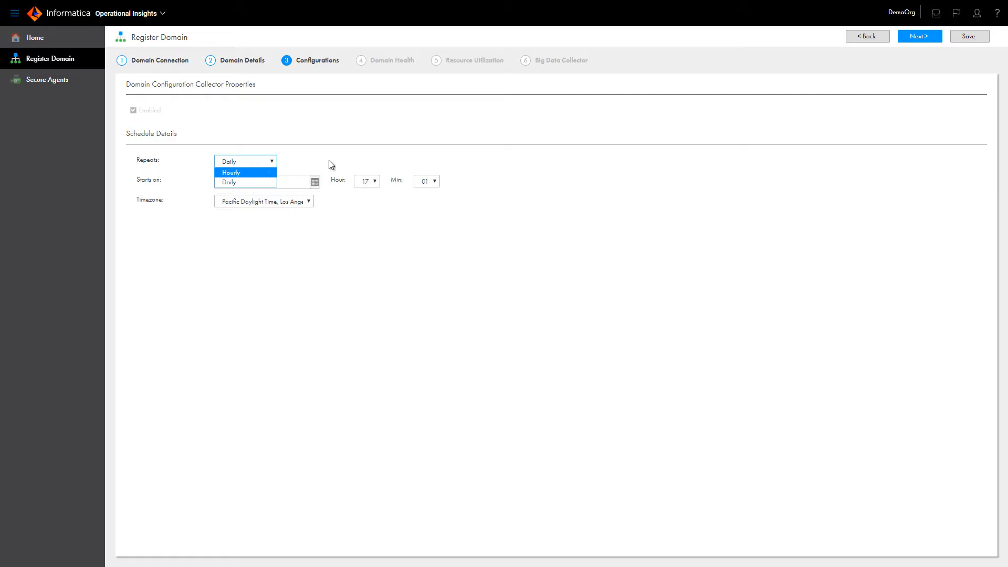
left_click(313, 181)
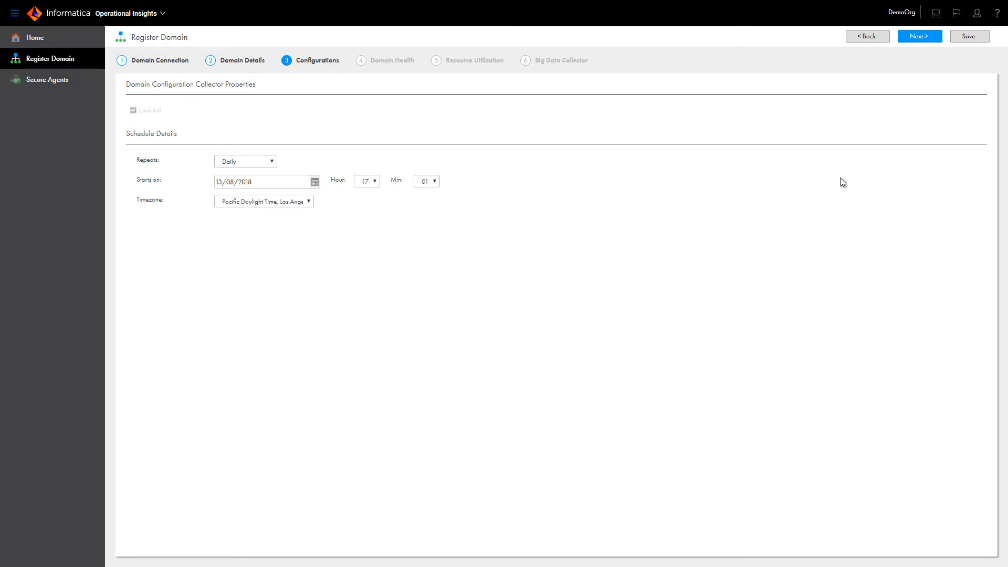
left_click(918, 35)
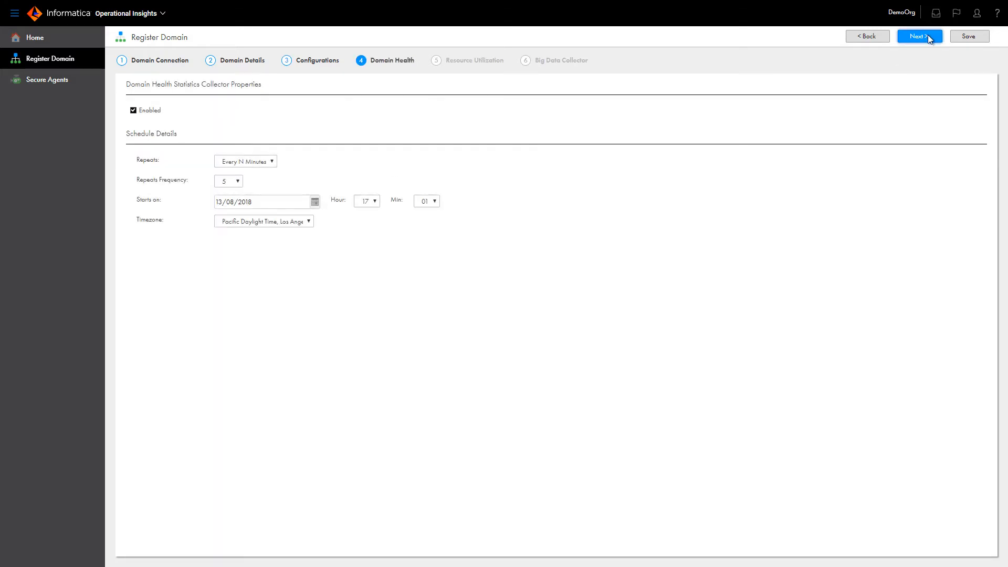
mouse_move(315, 201)
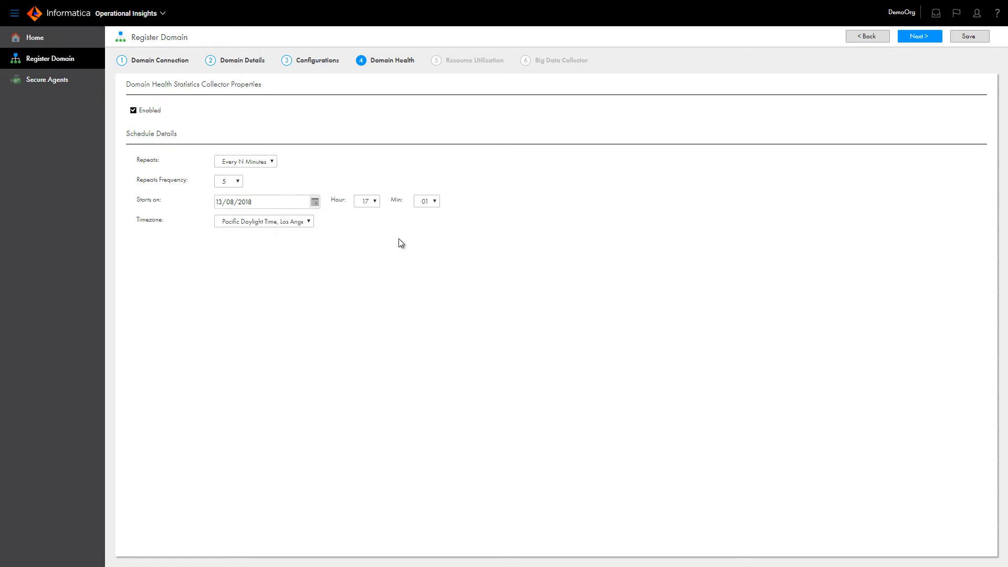
left_click(366, 200)
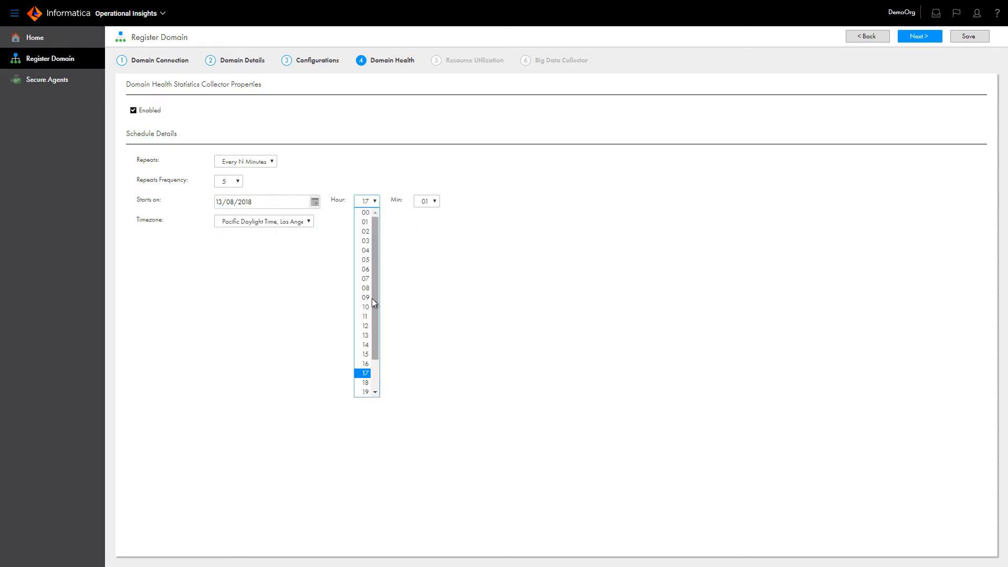
left_click(364, 374)
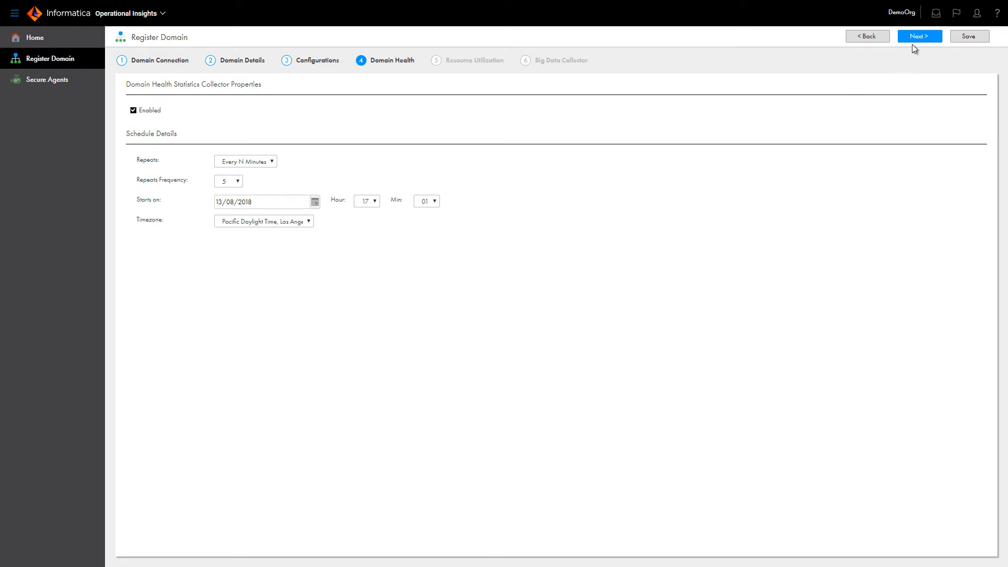
- On Resource Utilization, change the historical data retention from 30 to 60 days
left_click(918, 36)
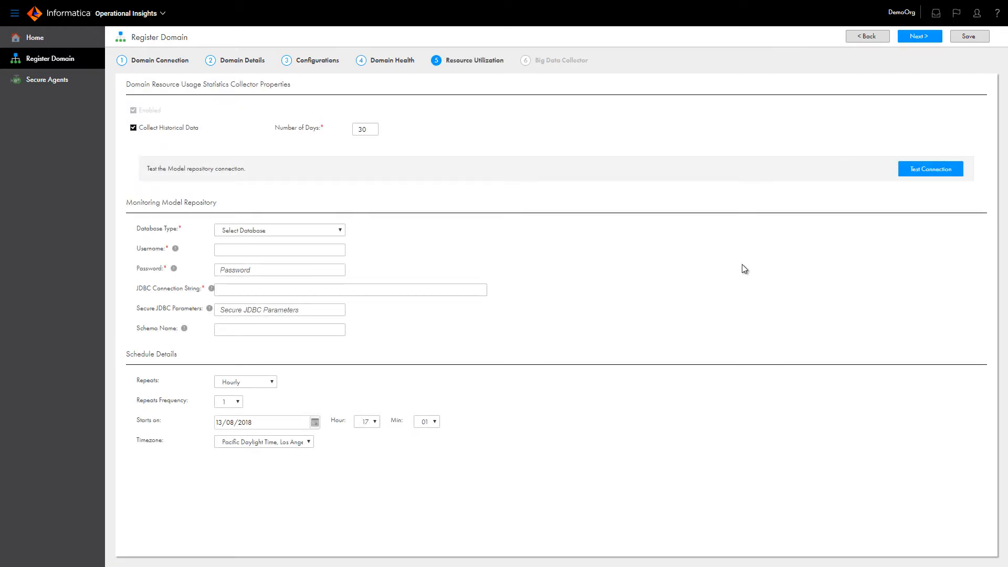
mouse_move(190, 141)
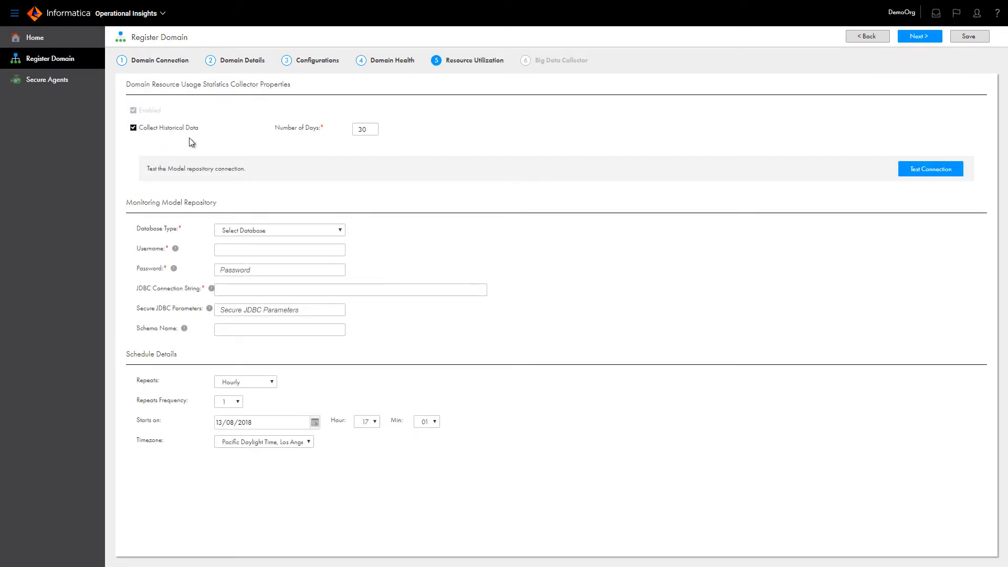
mouse_move(281, 152)
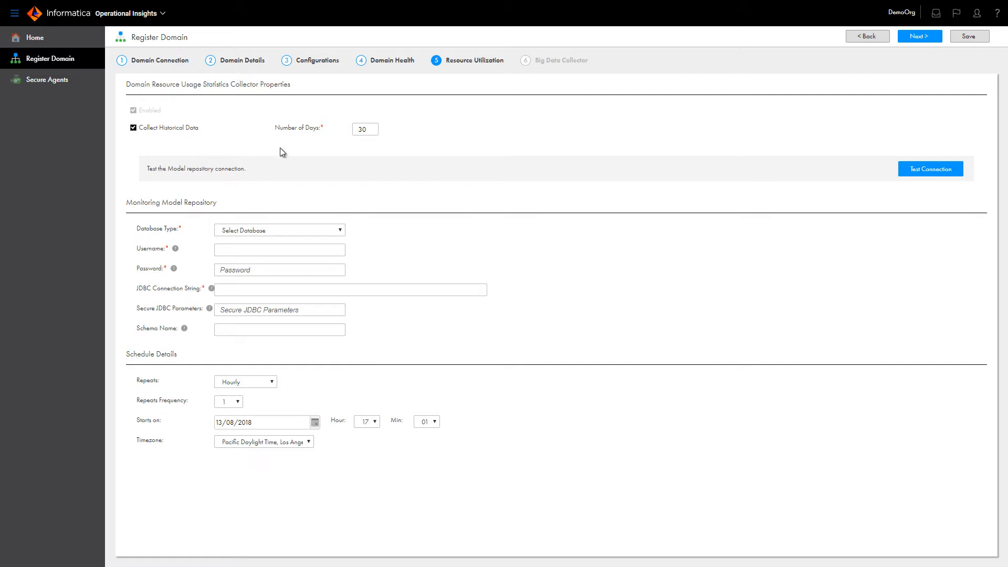
left_click(364, 128)
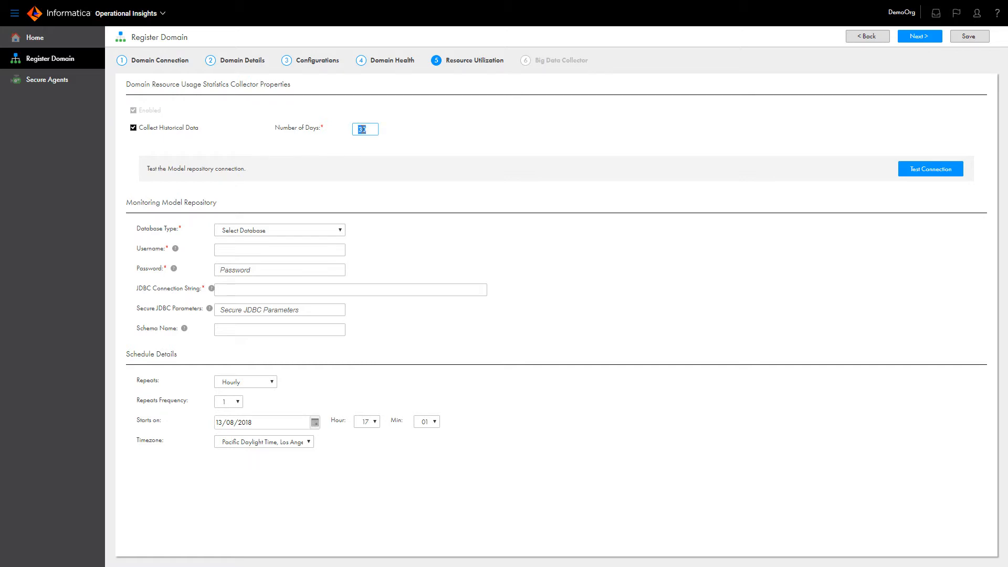
type("6")
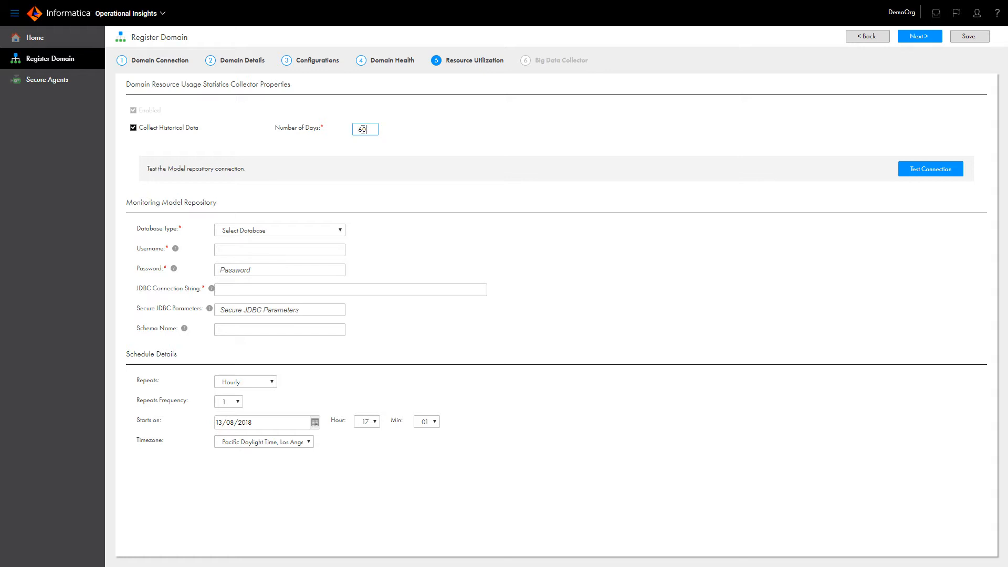
type("0")
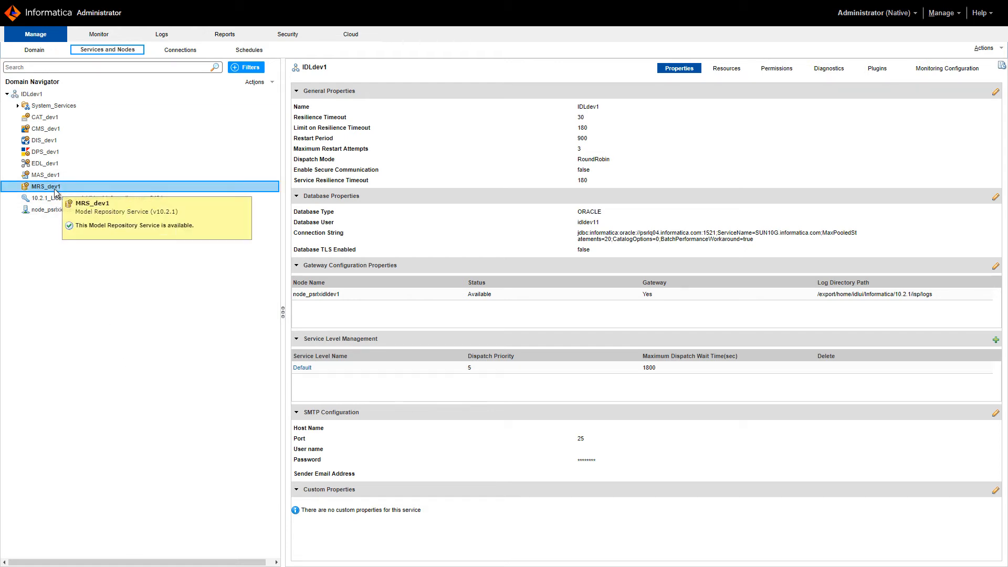
- Show the MRS_dev1 Model Repository Service details in Administrator
left_click(48, 187)
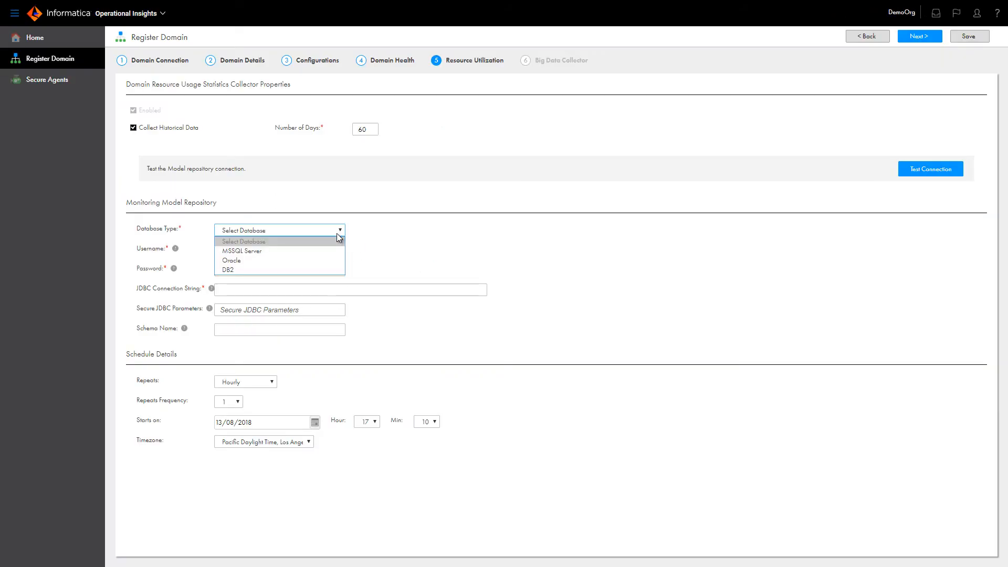
- Set the monitoring repository to Oracle with user idldev12, password and JDBC string, and test it
left_click(231, 260)
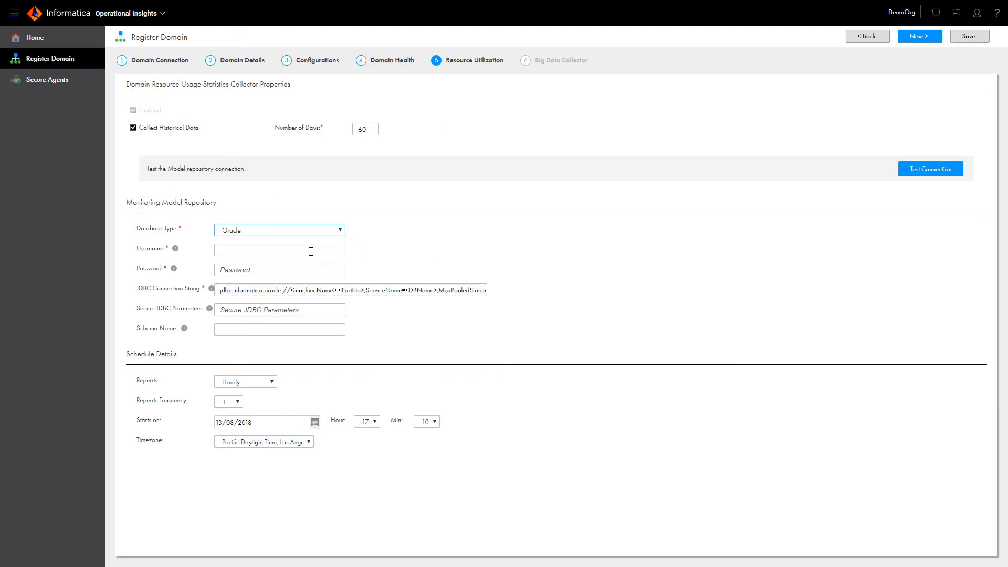
type("idldev")
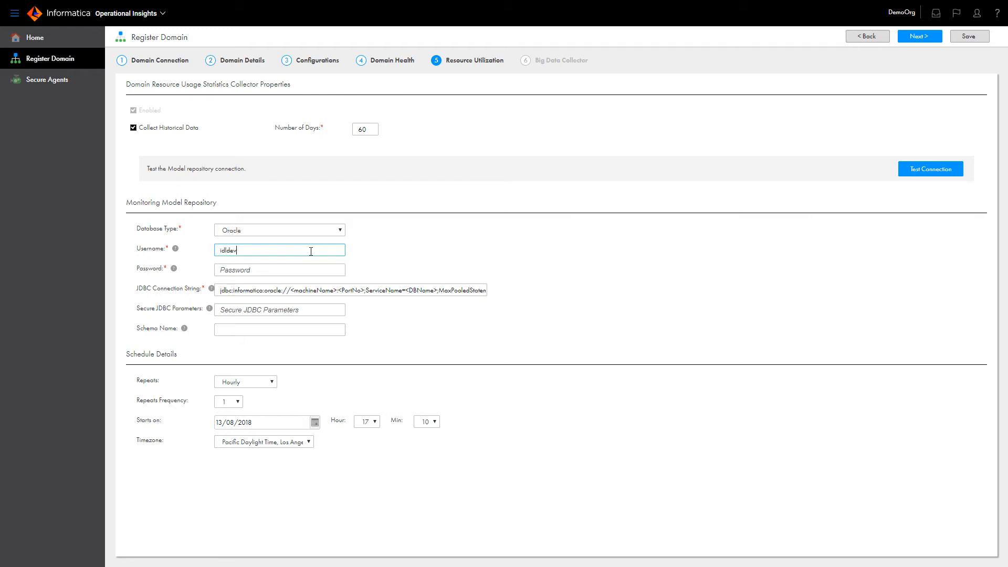
left_click(279, 270)
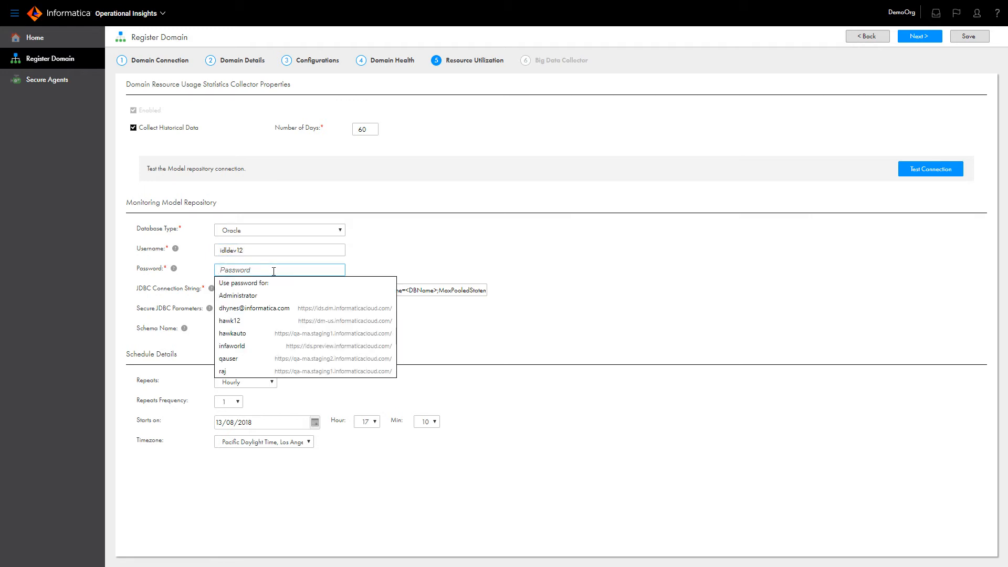
type("•••••")
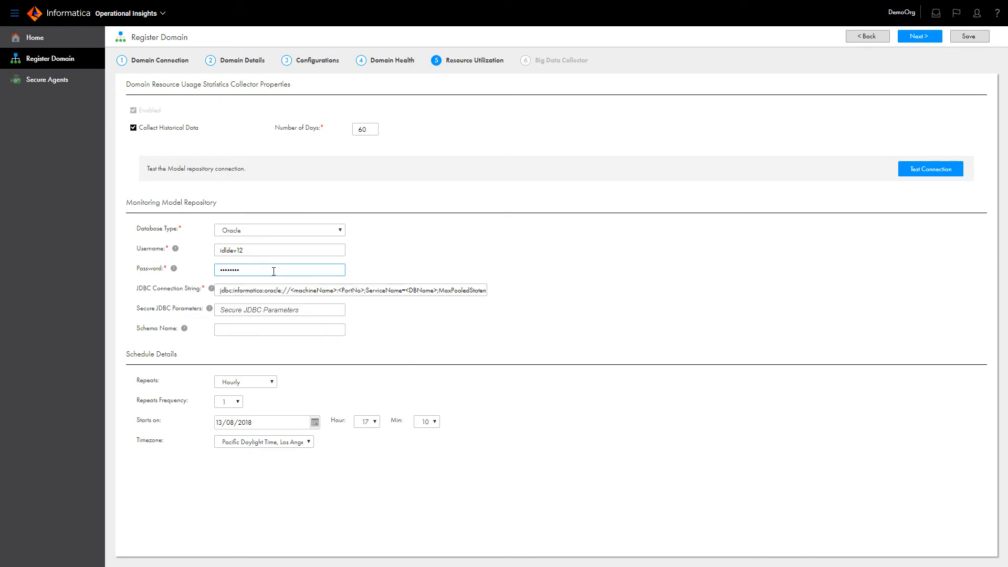
double_click(251, 289)
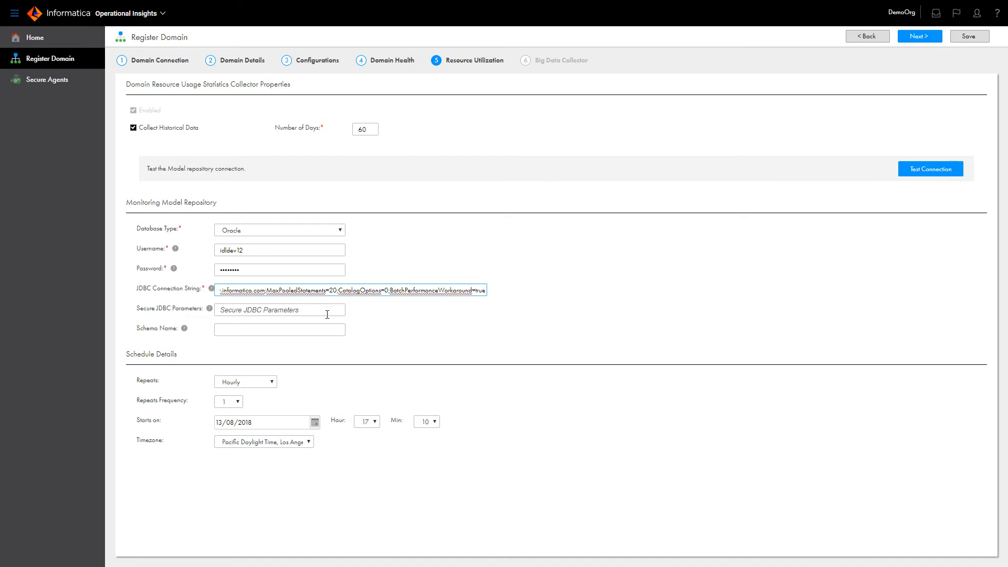
mouse_move(332, 329)
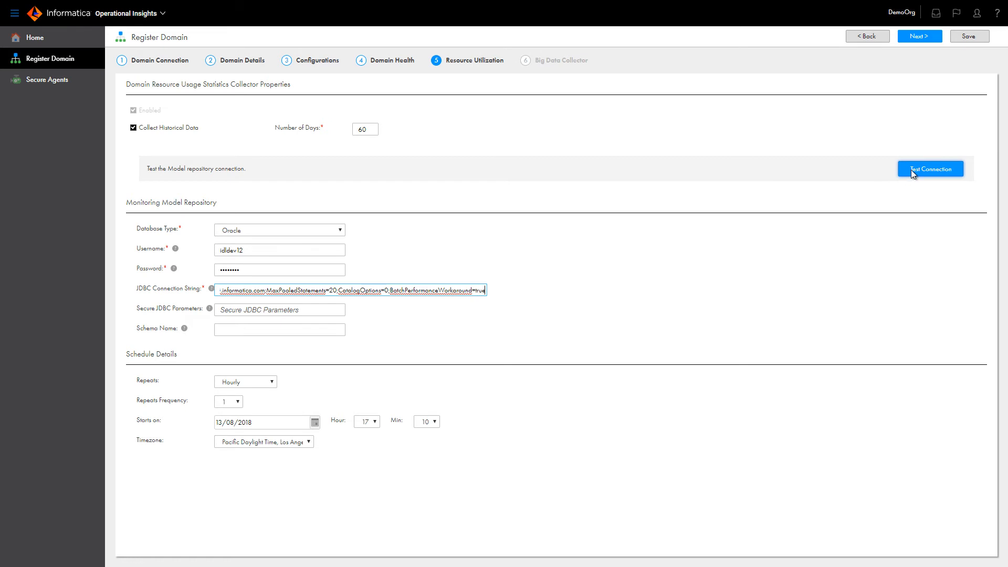
left_click(929, 168)
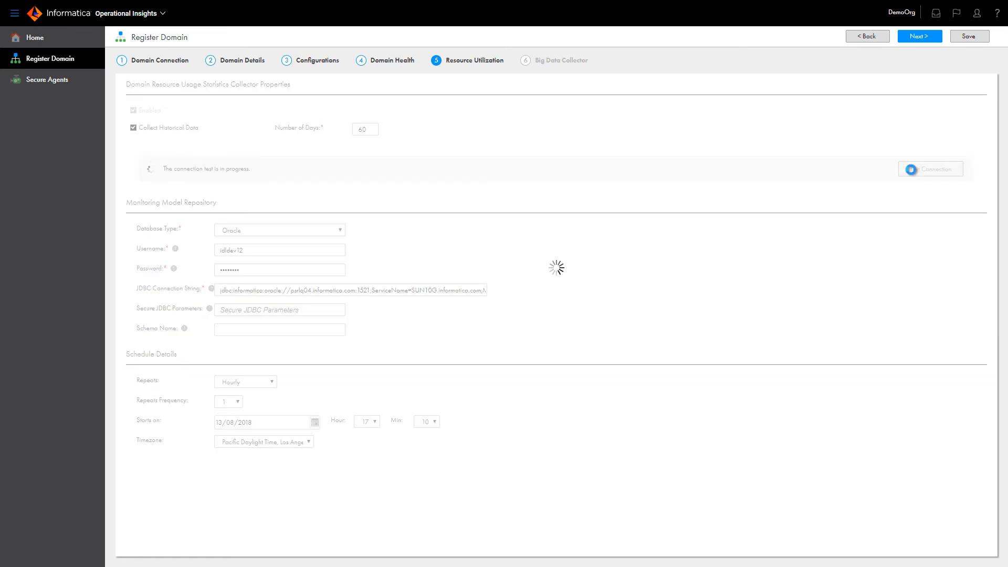
left_click(919, 35)
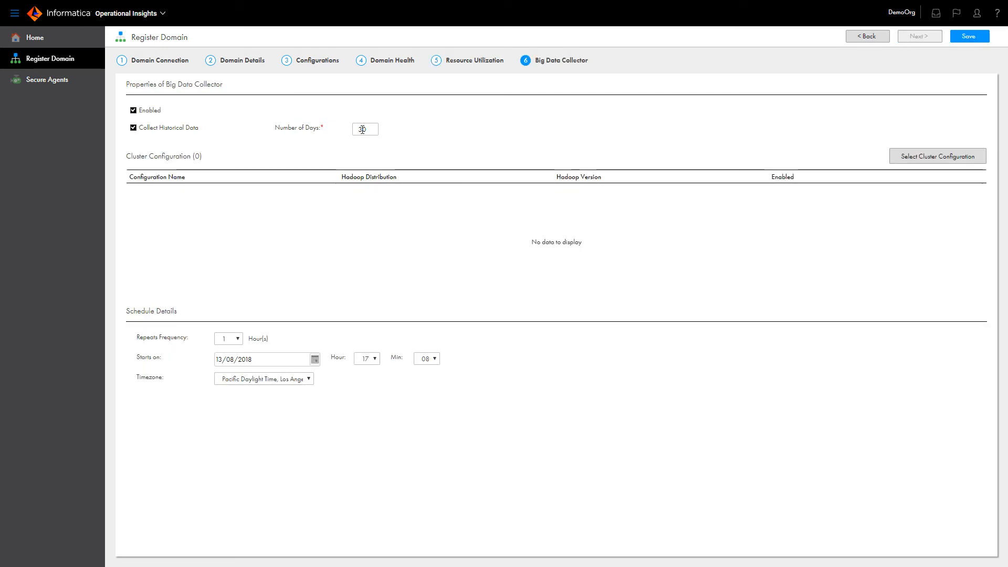
- Set Big Data Collector retention to 60 days and start selecting a cluster configuration
triple_click(364, 129)
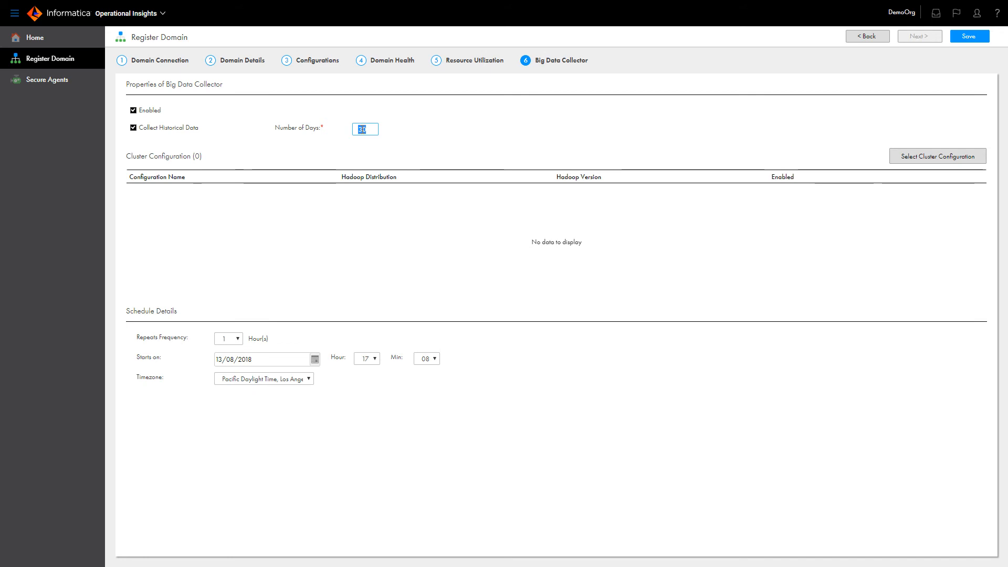
type("60")
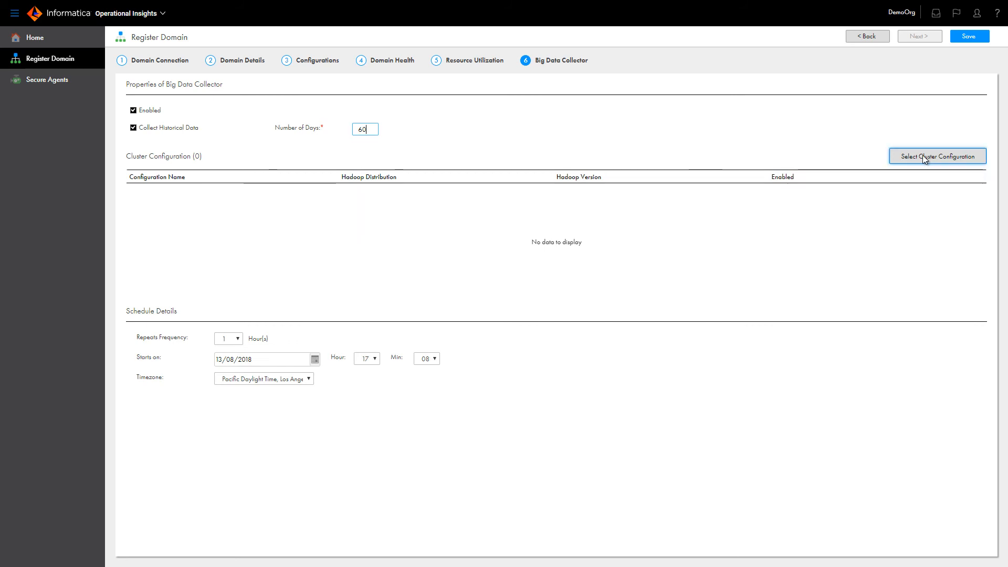
left_click(936, 155)
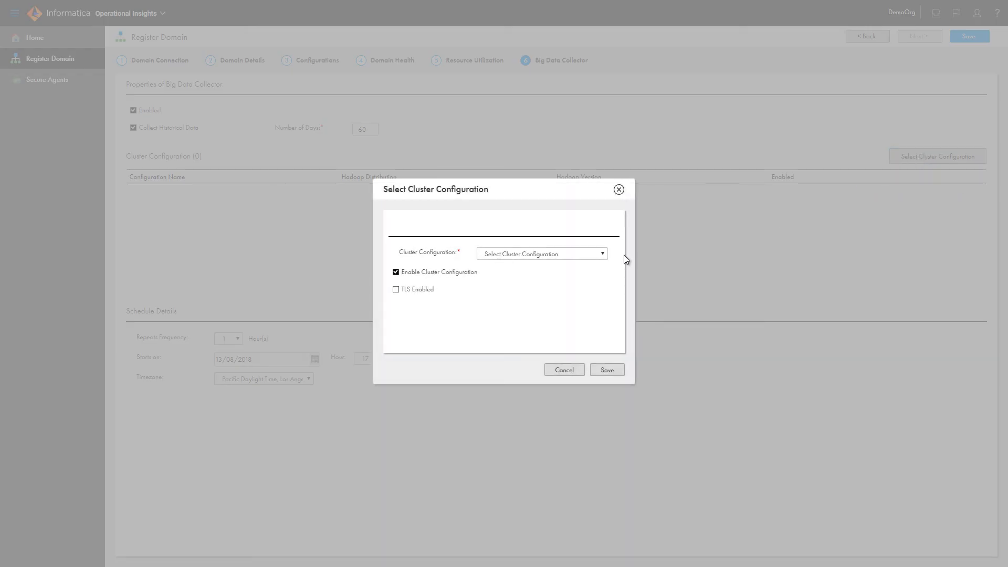
- Select the CCO cluster configuration (Cloudera 5.13, enabled) from the list and save it to the Big Data Collector
left_click(542, 253)
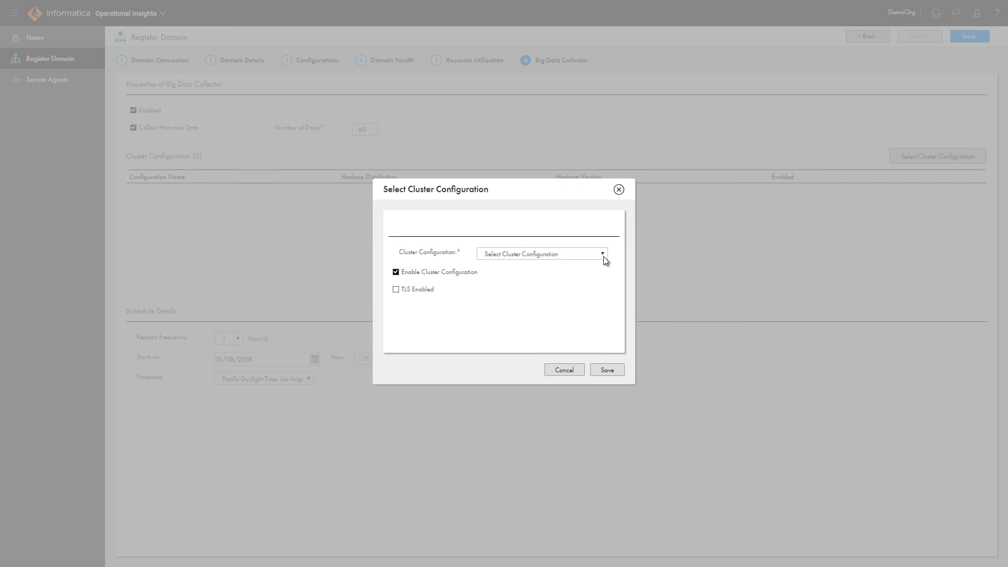
left_click(542, 253)
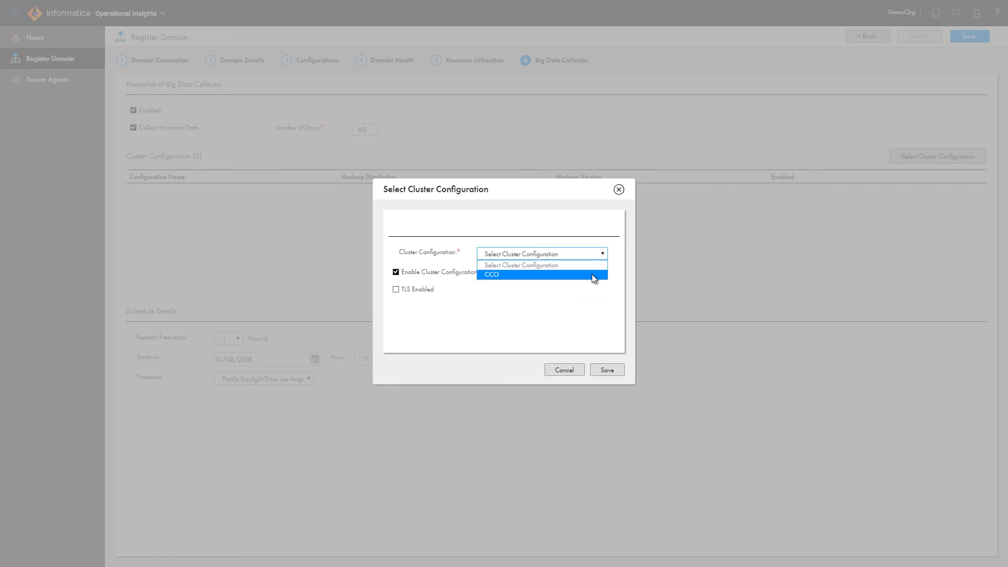
left_click(491, 274)
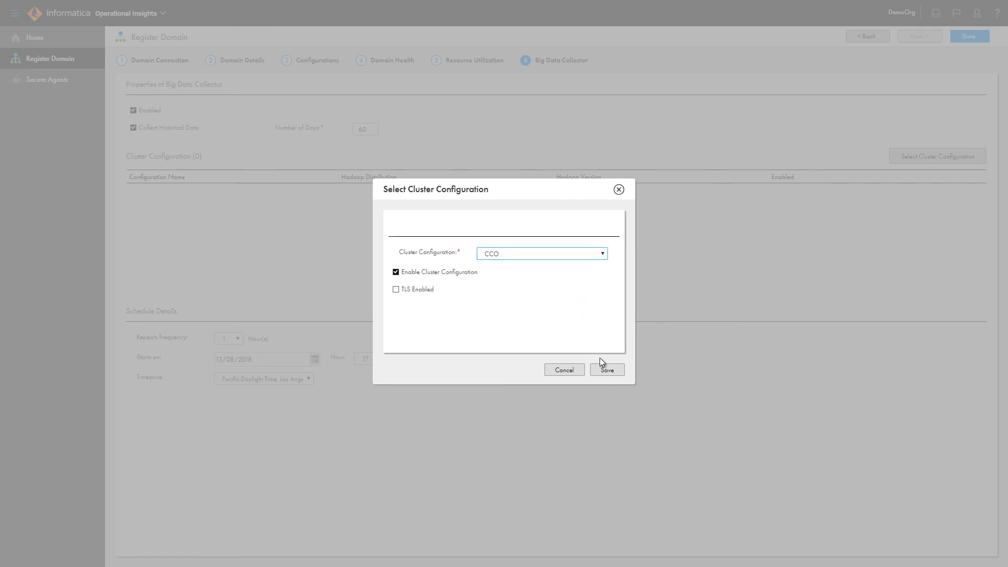
left_click(605, 369)
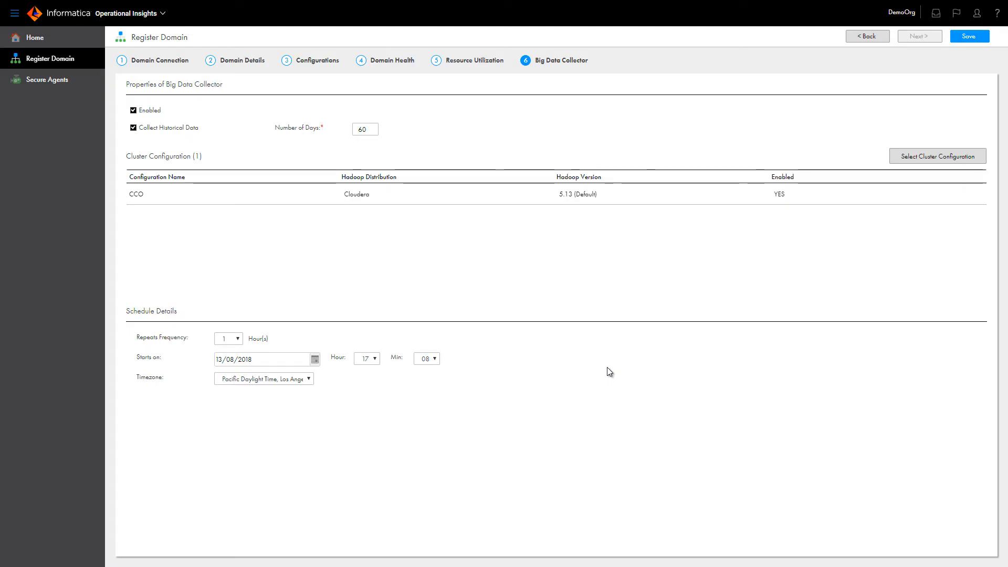
mouse_move(613, 371)
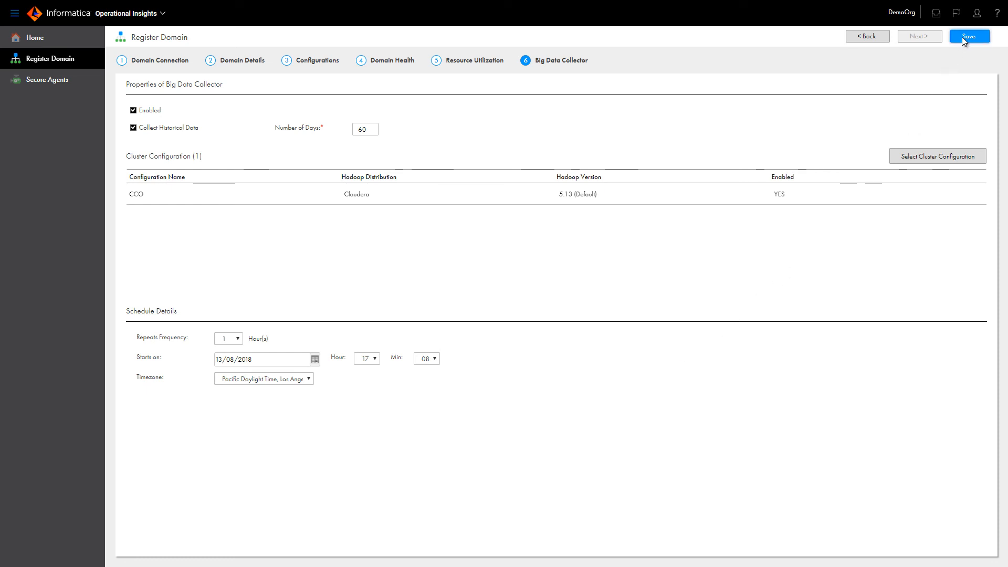
- Save the registration so domain IDLdev1 is reported as successfully registered
left_click(969, 35)
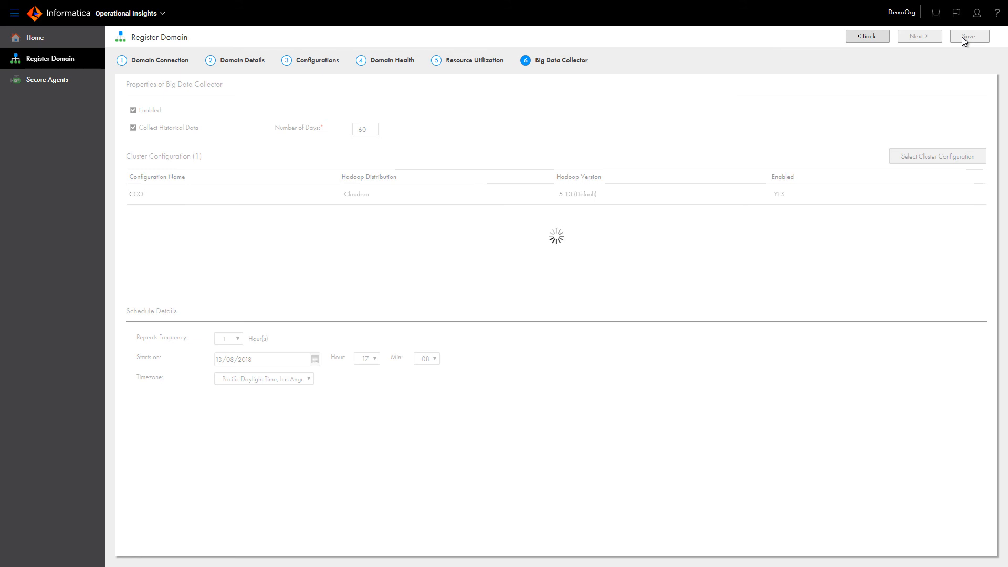
left_click(968, 36)
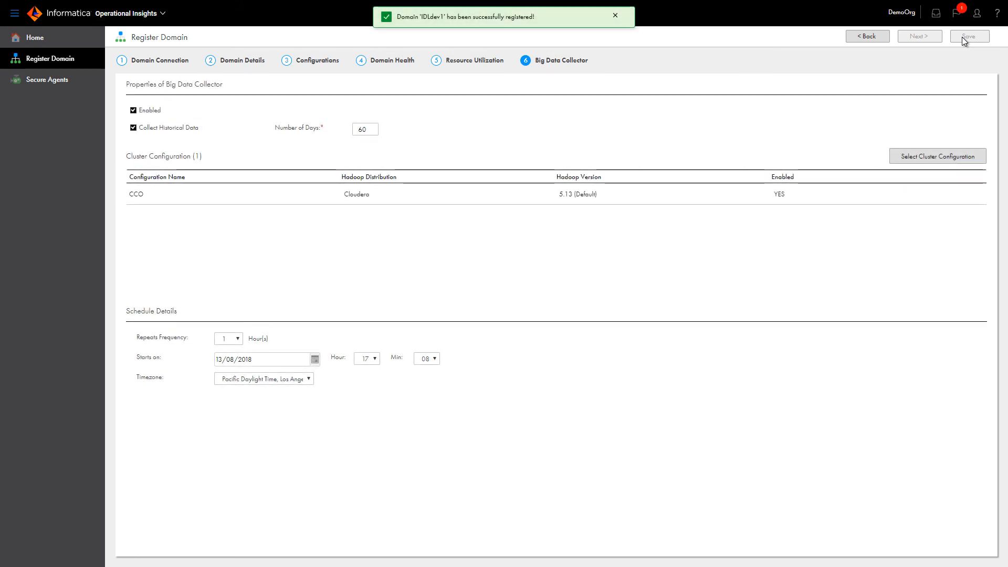